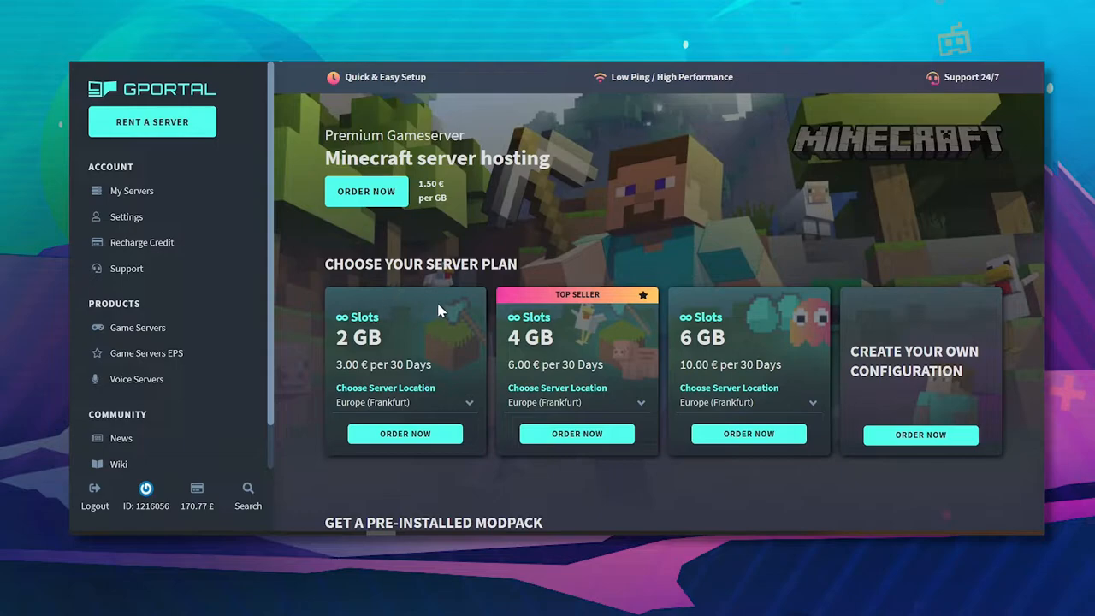
Step: Scroll past the Minecraft server plans to the 'Get a pre-installed modpack' section
{"action": "scroll", "scroll_direction": "down", "scroll_amount": 3}
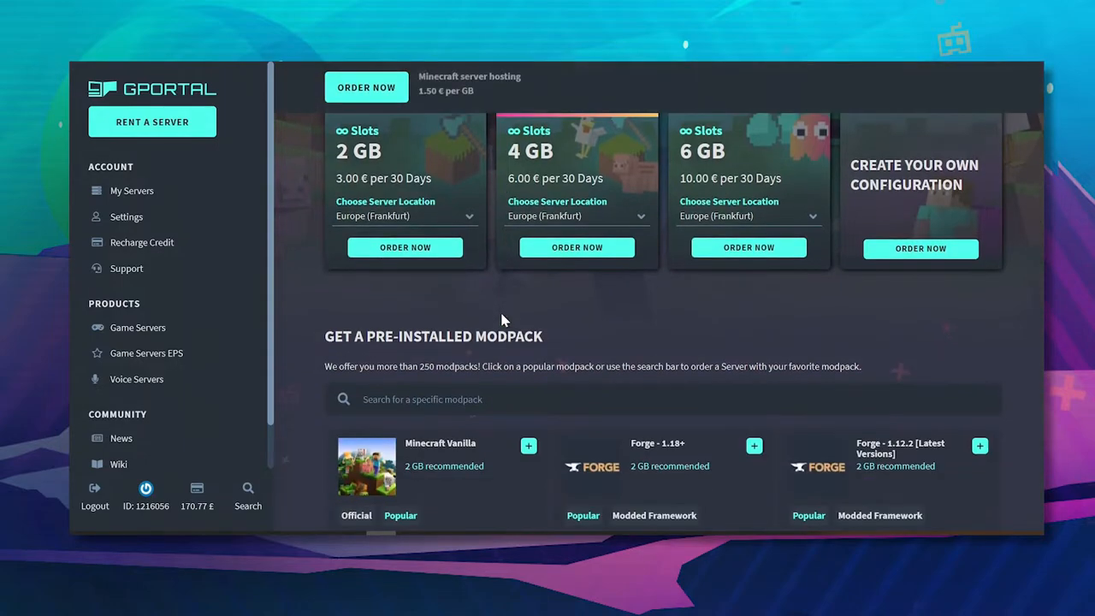
{"action": "scroll", "scroll_direction": "up", "scroll_amount": 3}
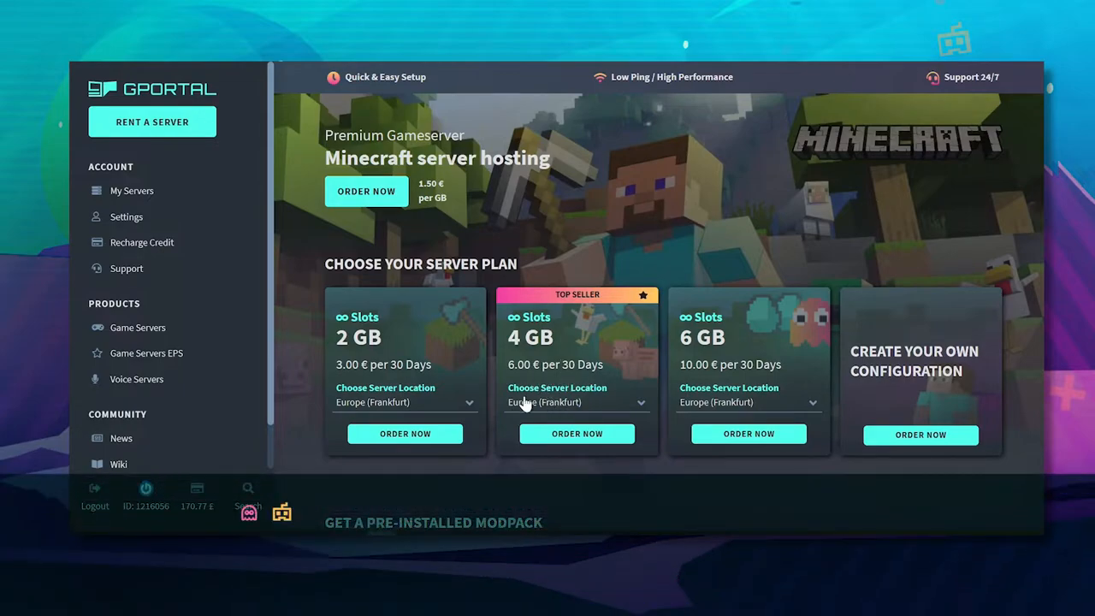
{"action": "mouse_move", "coordinate": [431, 378]}
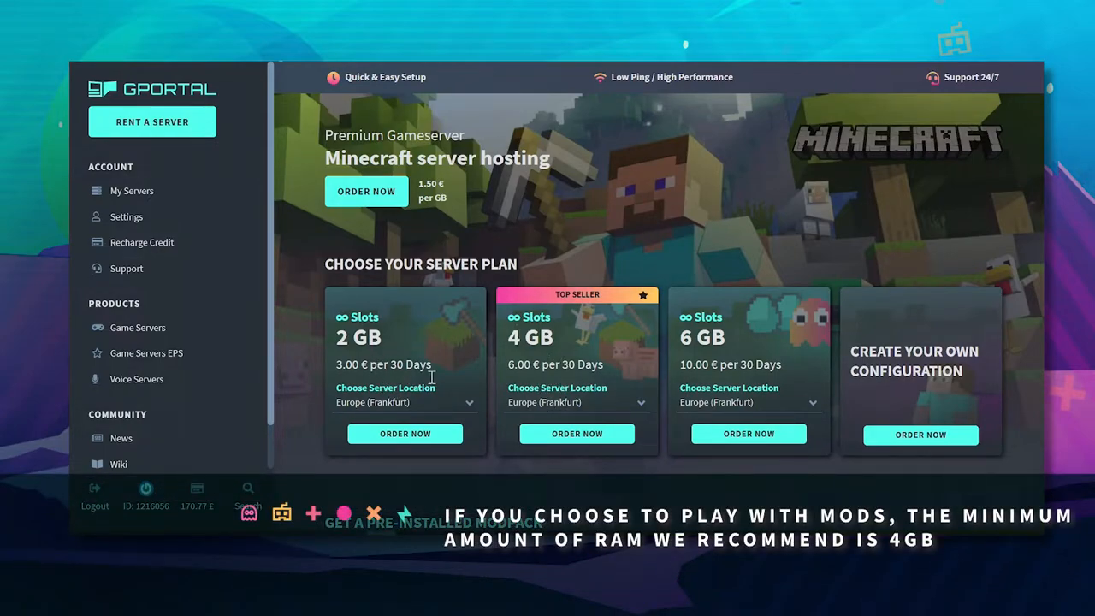
{"action": "mouse_move", "coordinate": [393, 345]}
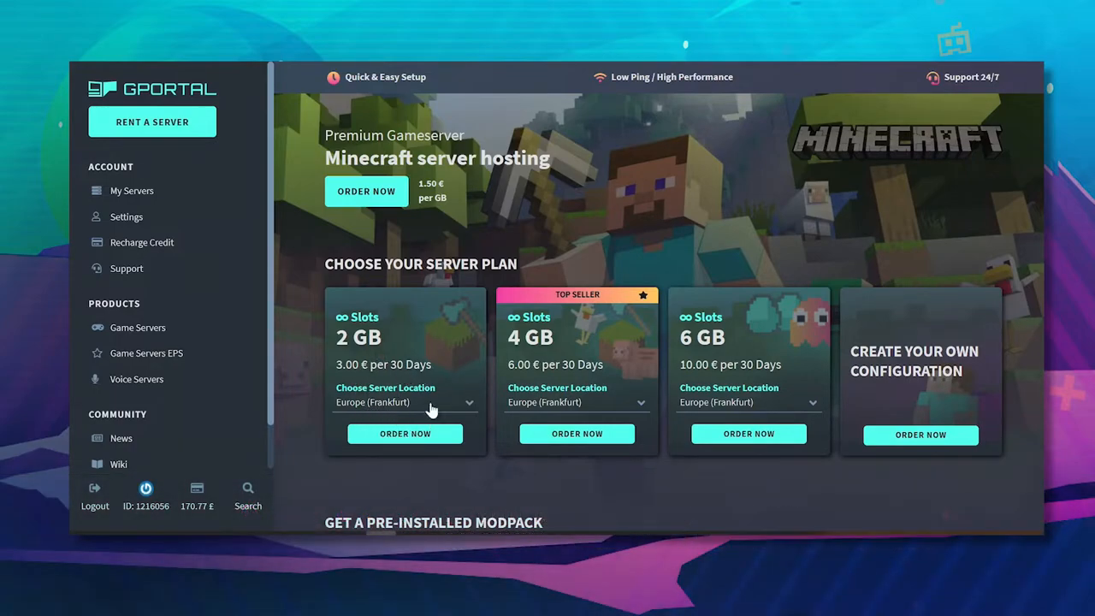
{"action": "mouse_move", "coordinate": [746, 407]}
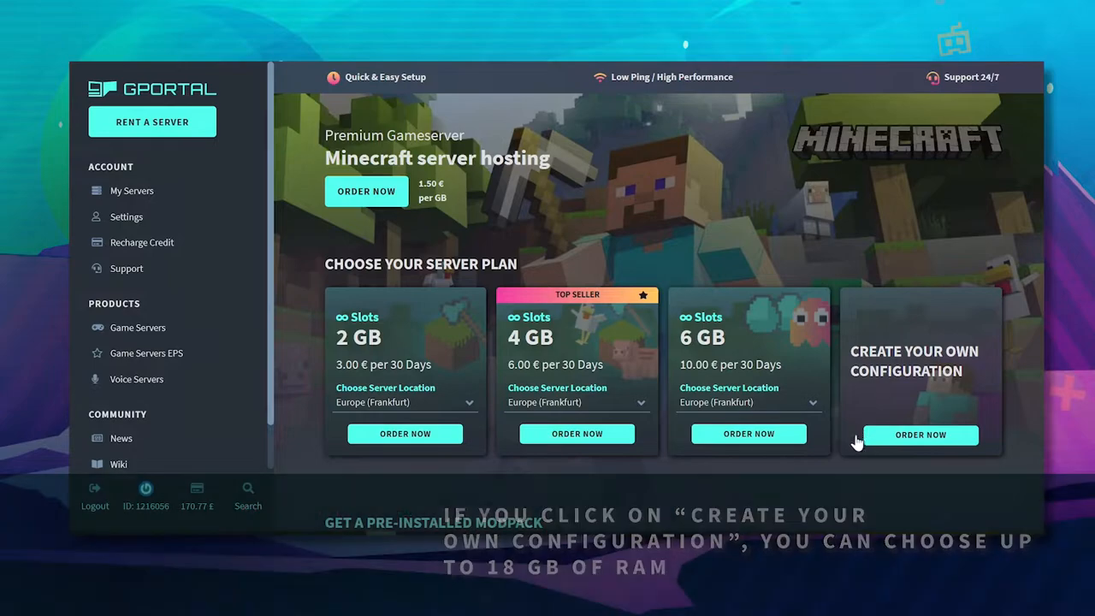
{"action": "scroll", "scroll_direction": "down", "scroll_amount": 3}
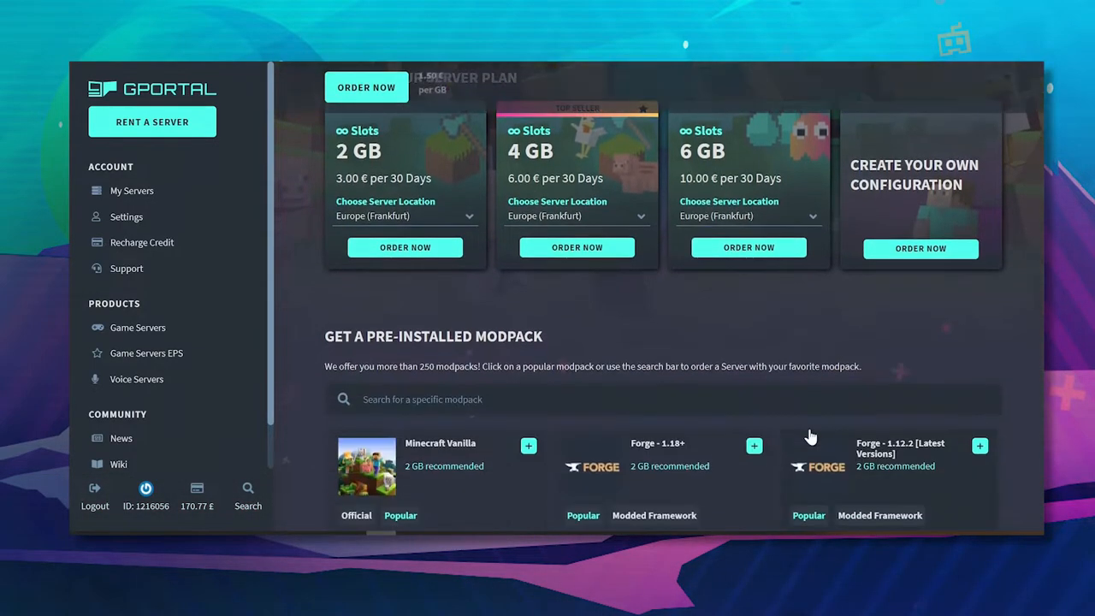
{"action": "scroll", "scroll_direction": "down", "scroll_amount": 3}
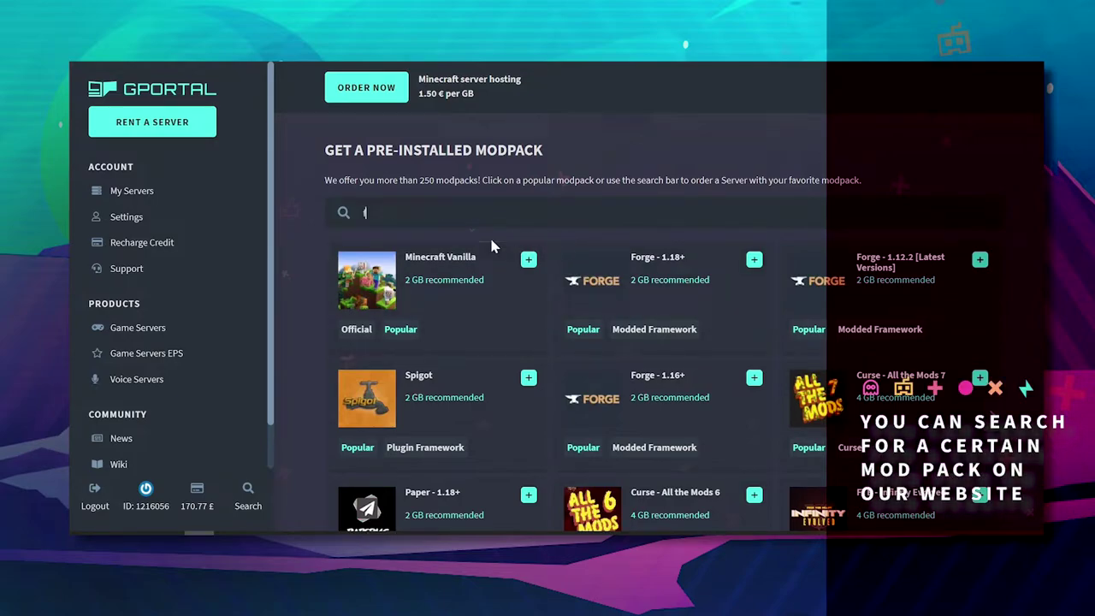
Step: Search the modpack catalogue for 'forge', clear it, then search 'cur' to list Curse modpacks
{"action": "type", "text": "forge"}
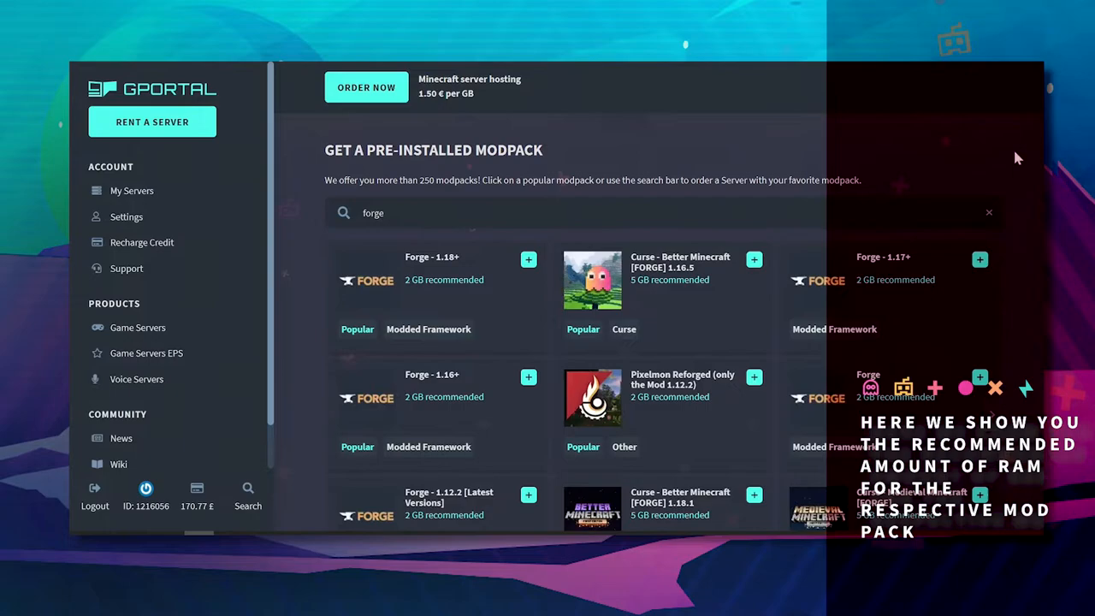
{"action": "mouse_move", "coordinate": [548, 294]}
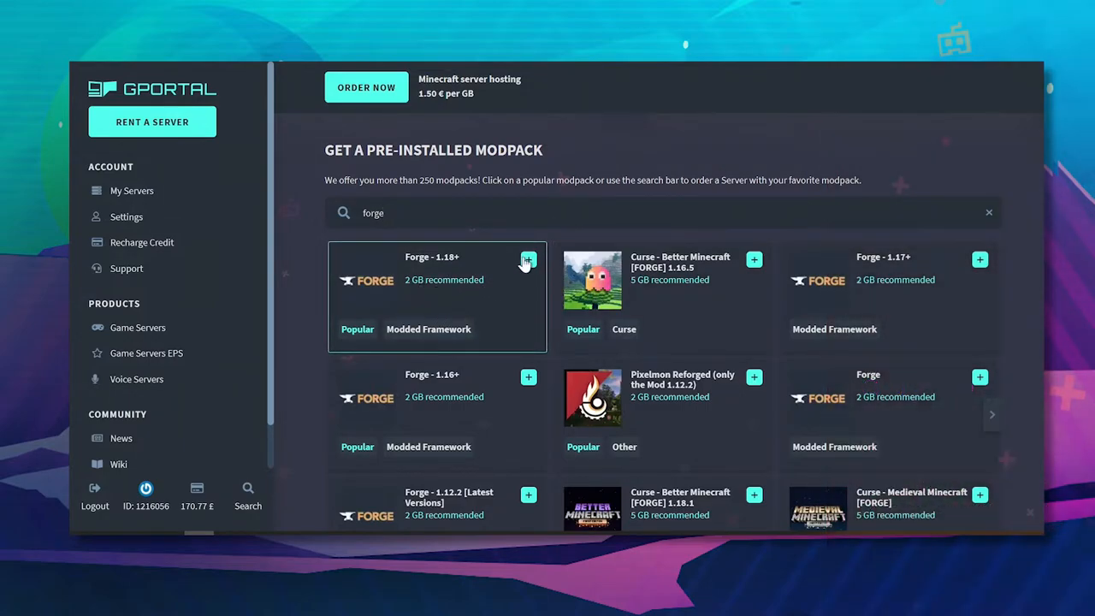
{"action": "mouse_move", "coordinate": [661, 298]}
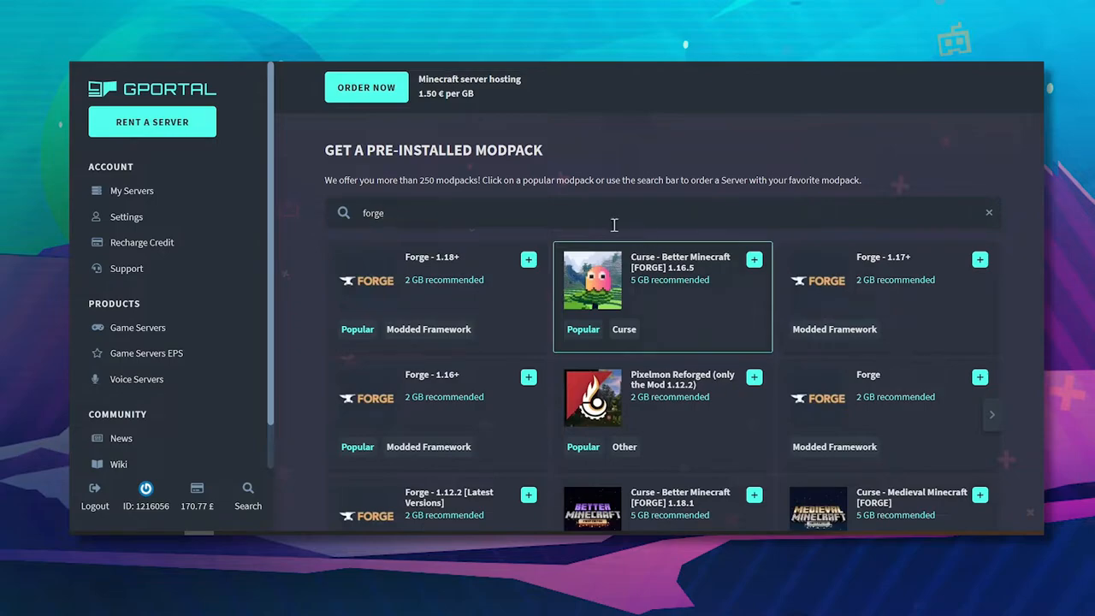
{"action": "key", "text": "BackSpace"}
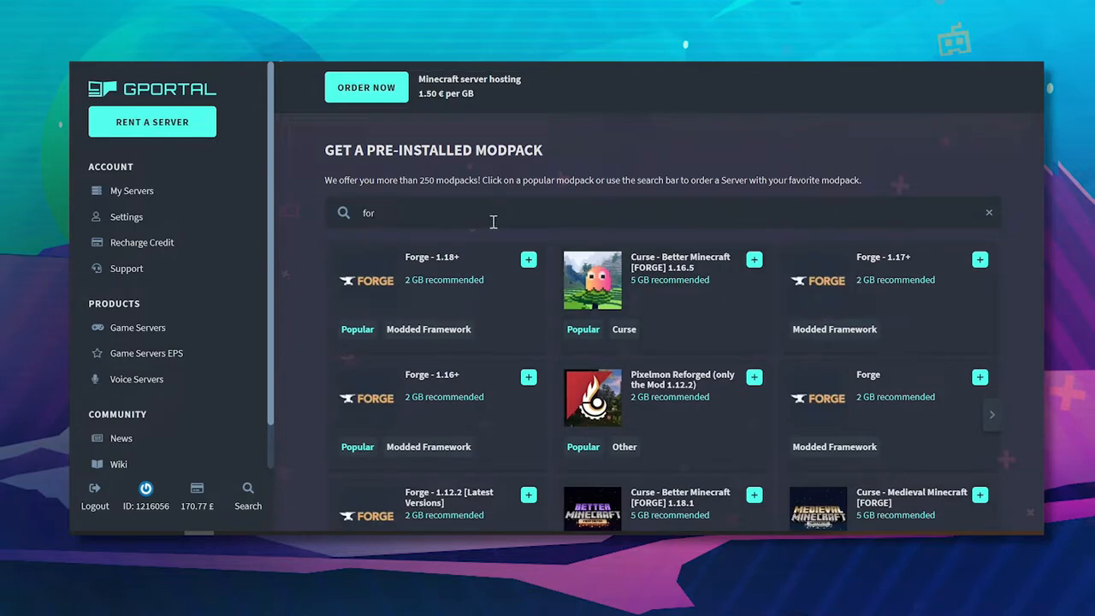
{"action": "left_click", "coordinate": [988, 212]}
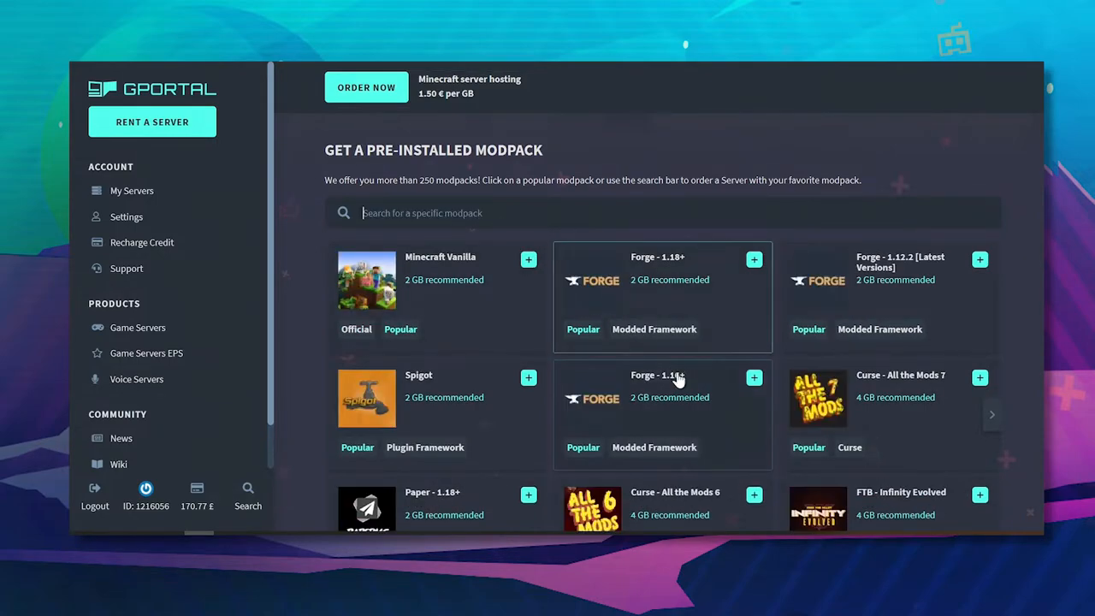
{"action": "scroll", "scroll_direction": "down", "scroll_amount": 3}
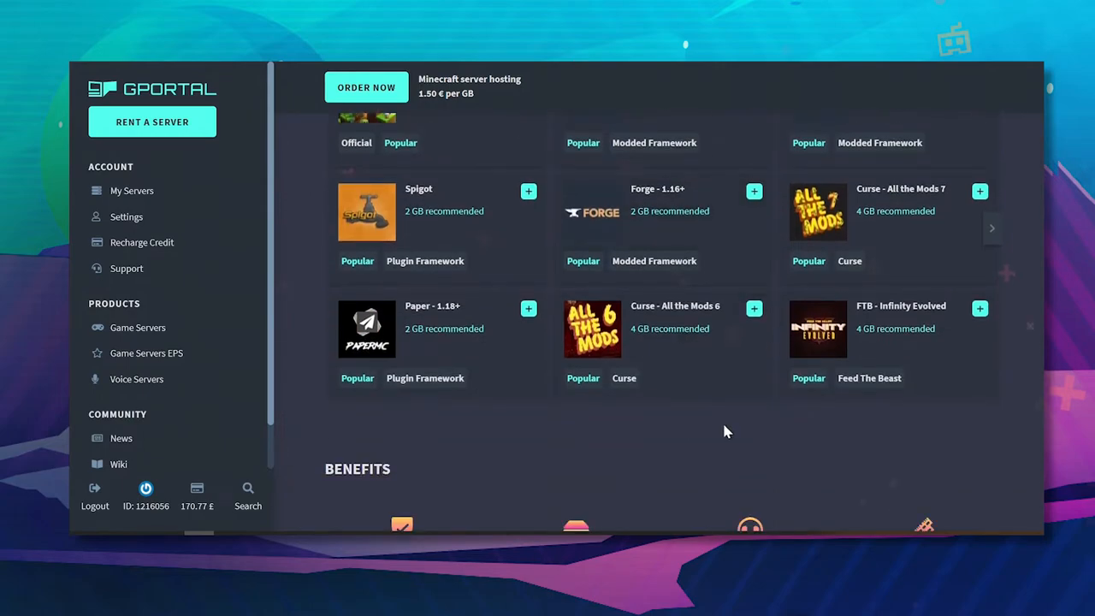
{"action": "scroll", "scroll_direction": "up", "scroll_amount": 3}
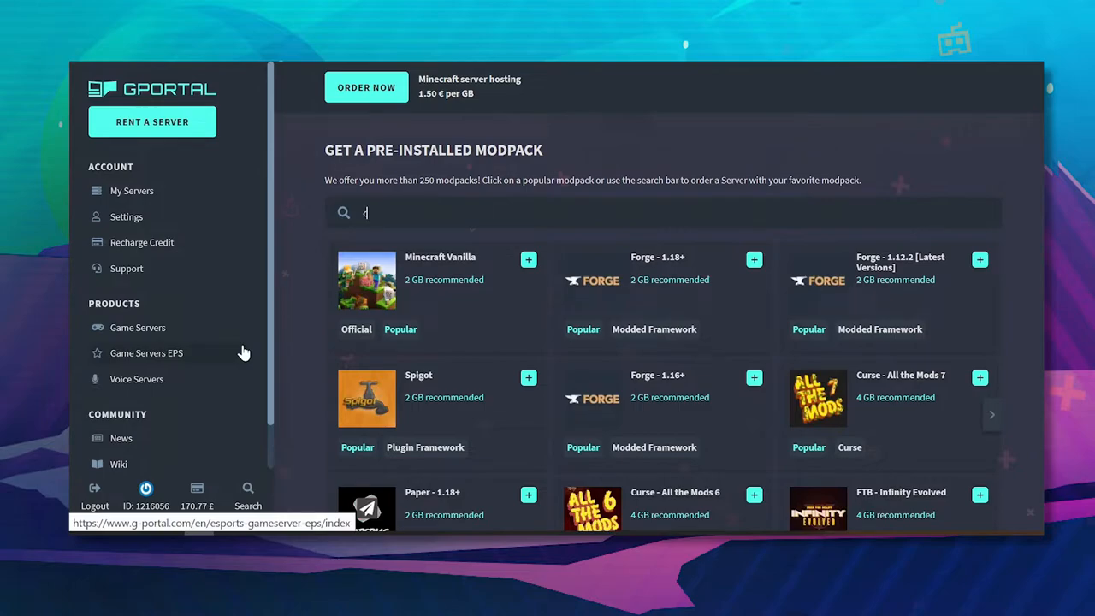
{"action": "type", "text": "ur"}
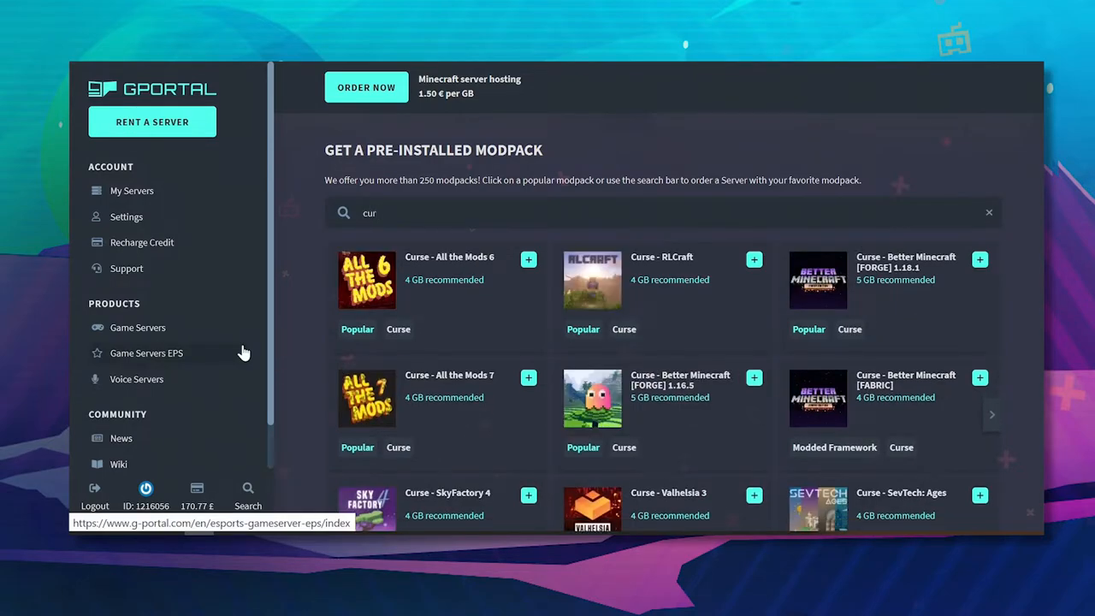
{"action": "mouse_move", "coordinate": [892, 300]}
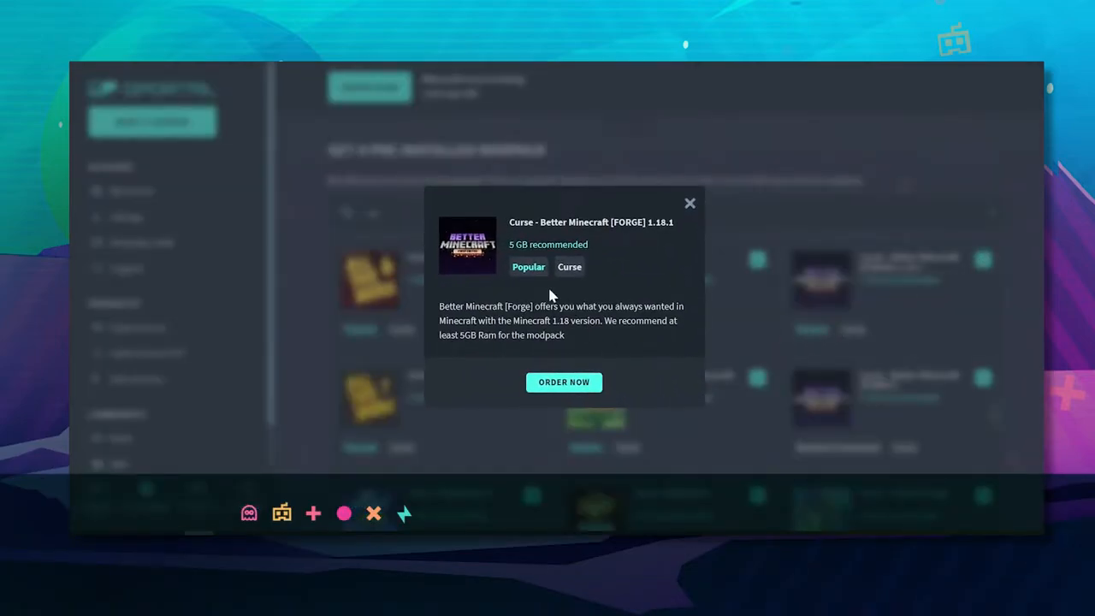
Step: Order Better Minecraft [FORGE] 1.18.1 with the gamecloud memory raised to 8 GB
{"action": "left_click", "coordinate": [564, 382]}
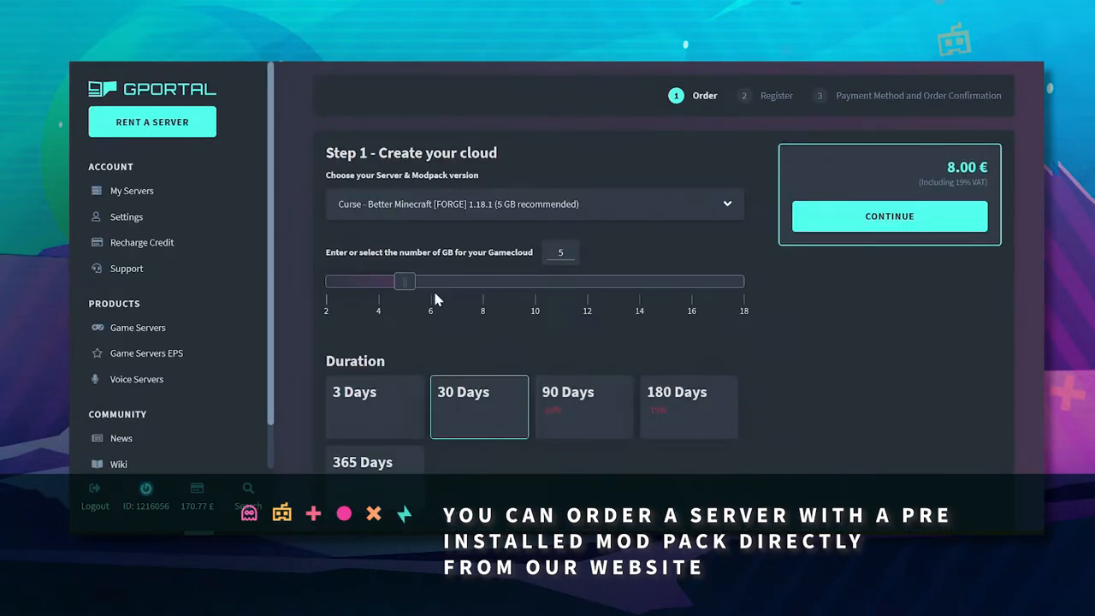
{"action": "mouse_move", "coordinate": [404, 291]}
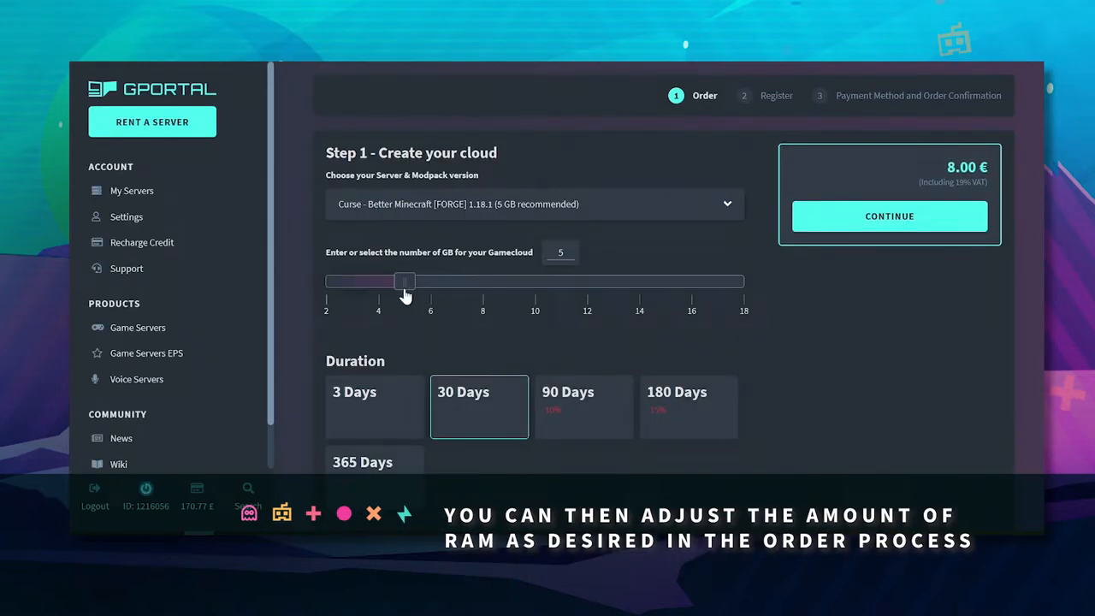
{"action": "left_click_drag", "start_coordinate": [404, 280], "coordinate": [431, 281]}
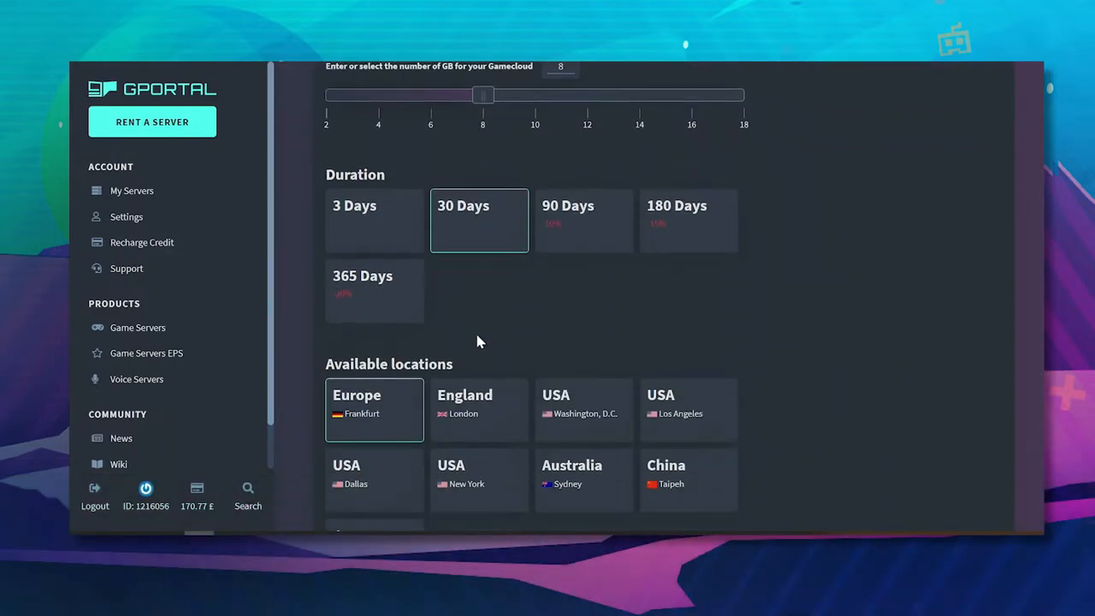
{"action": "scroll", "scroll_direction": "down", "scroll_amount": 3}
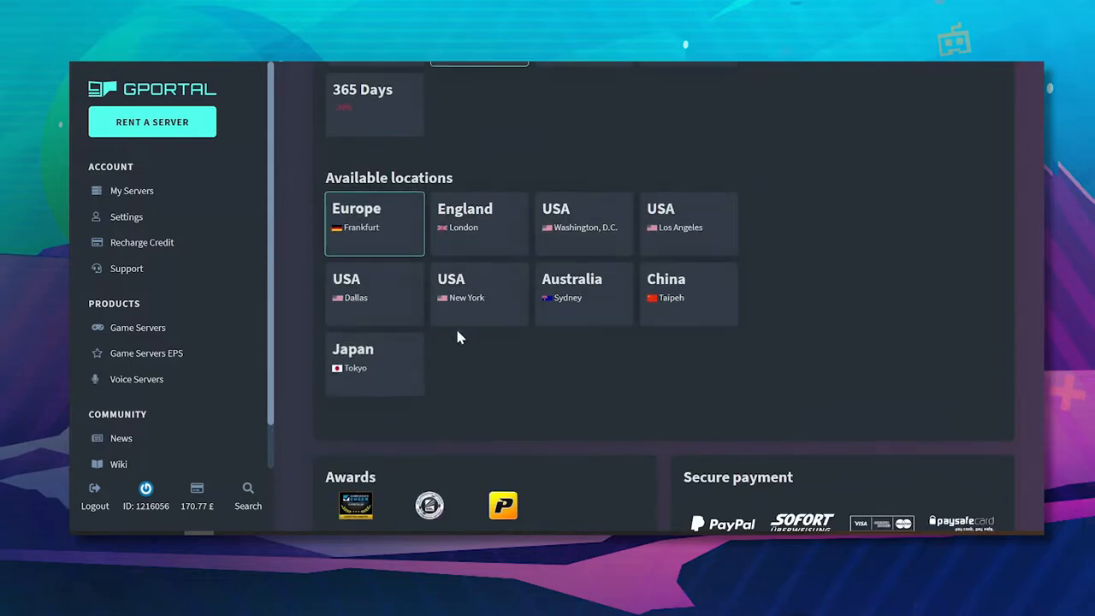
{"action": "scroll", "scroll_direction": "down", "scroll_amount": 3}
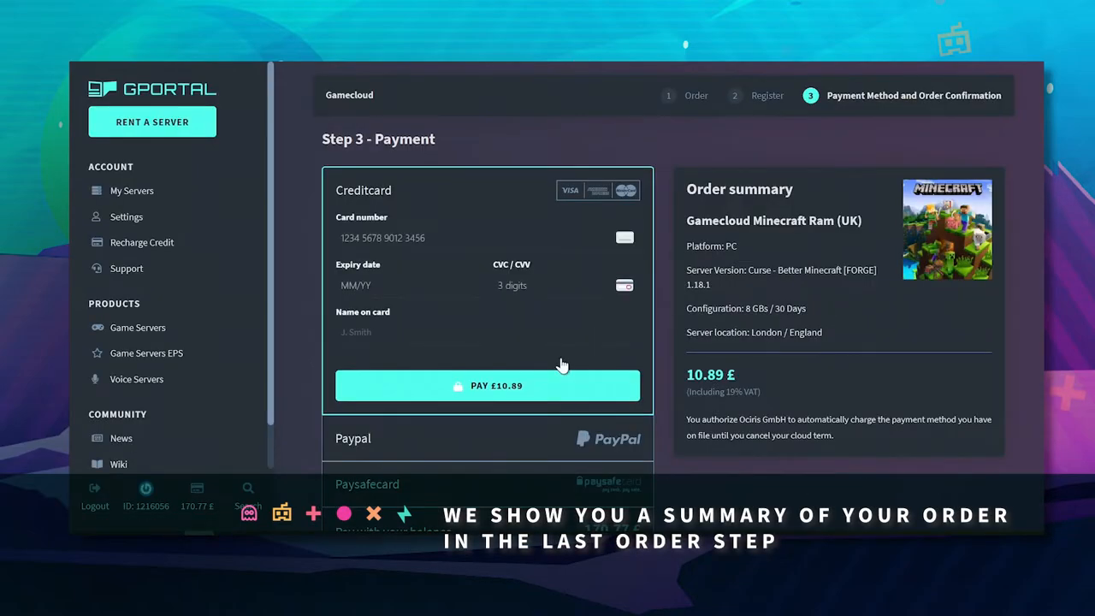
Step: Place the order paying with account balance and activate the new gamecloud
{"action": "scroll", "scroll_direction": "down", "scroll_amount": 3}
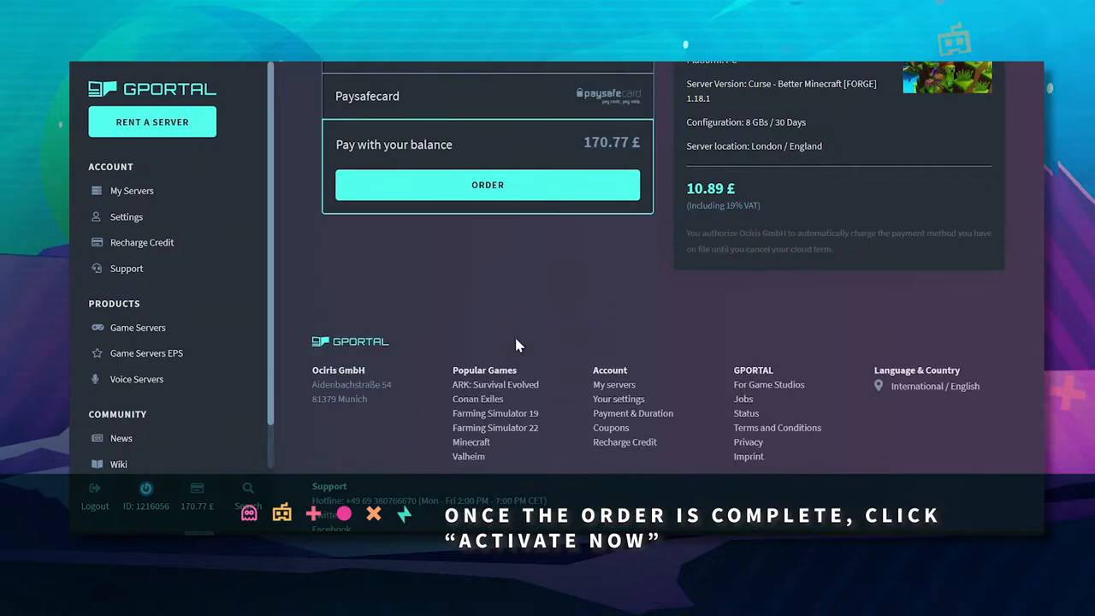
{"action": "left_click", "coordinate": [488, 185]}
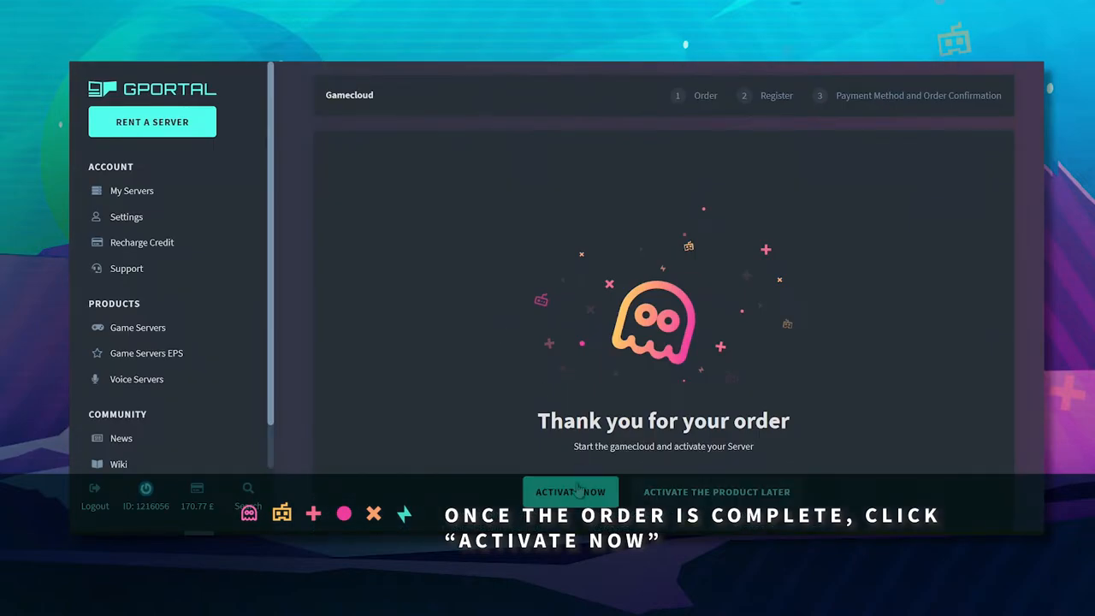
{"action": "left_click", "coordinate": [572, 490]}
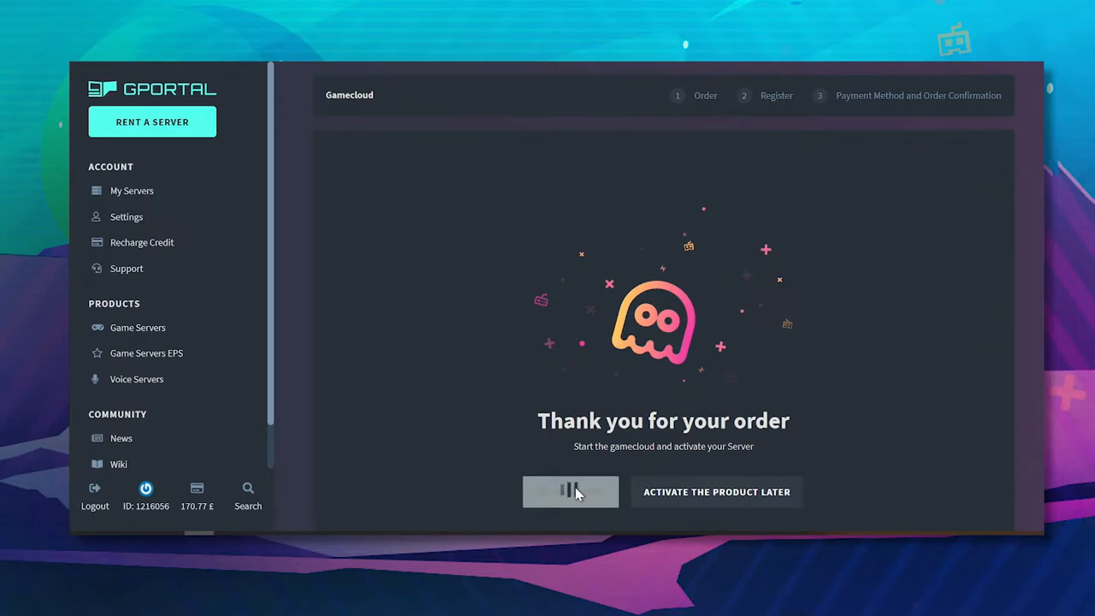
{"action": "left_click", "coordinate": [571, 490]}
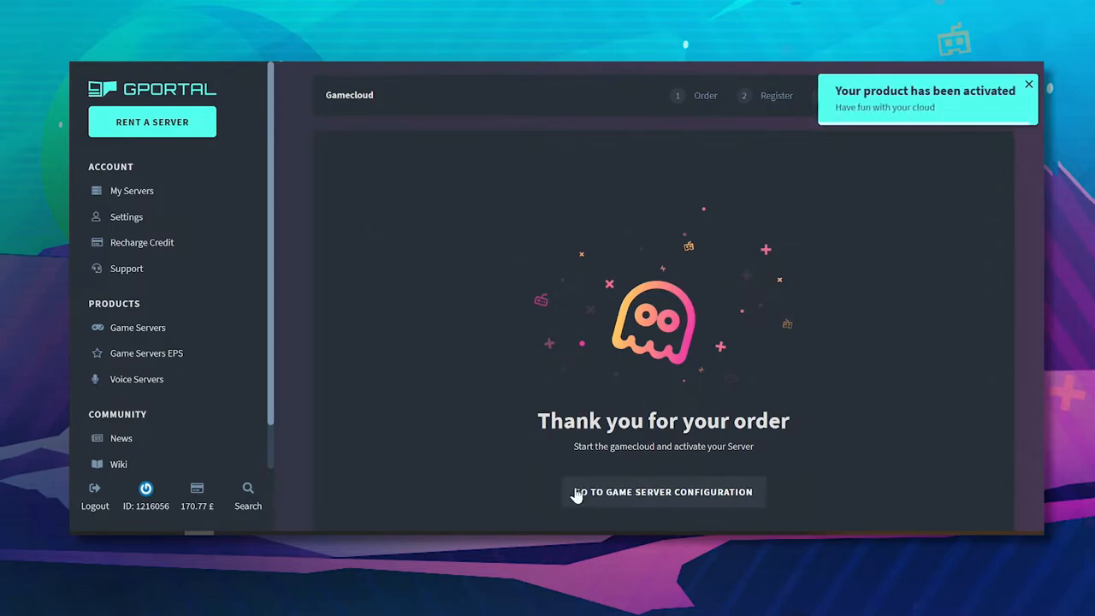
Step: Continue to the new Minecraft server's game configuration page
{"action": "left_click", "coordinate": [663, 492]}
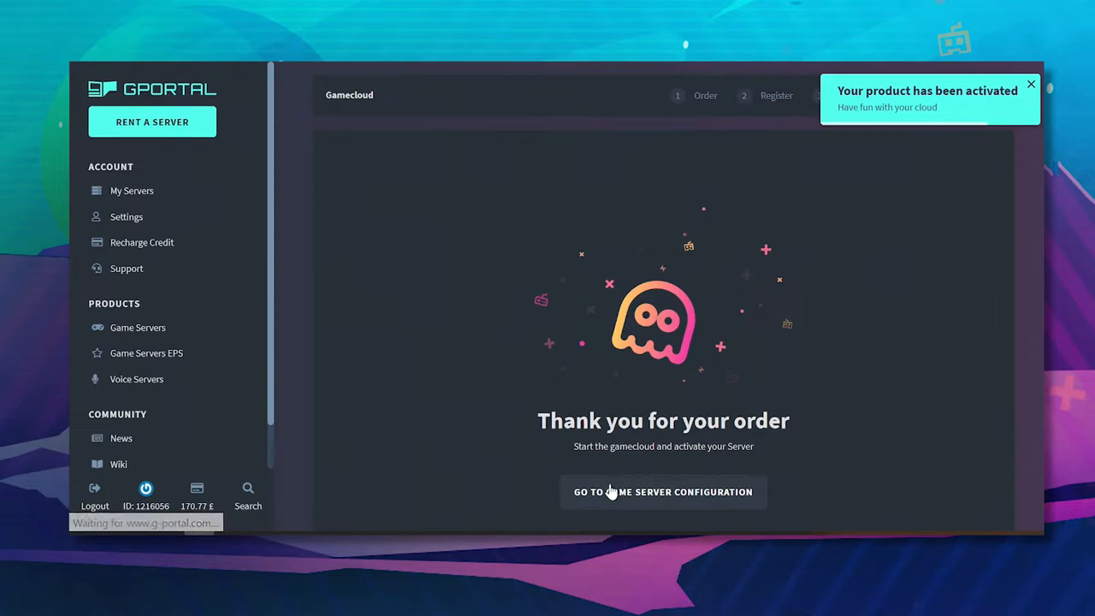
{"action": "left_click", "coordinate": [664, 493]}
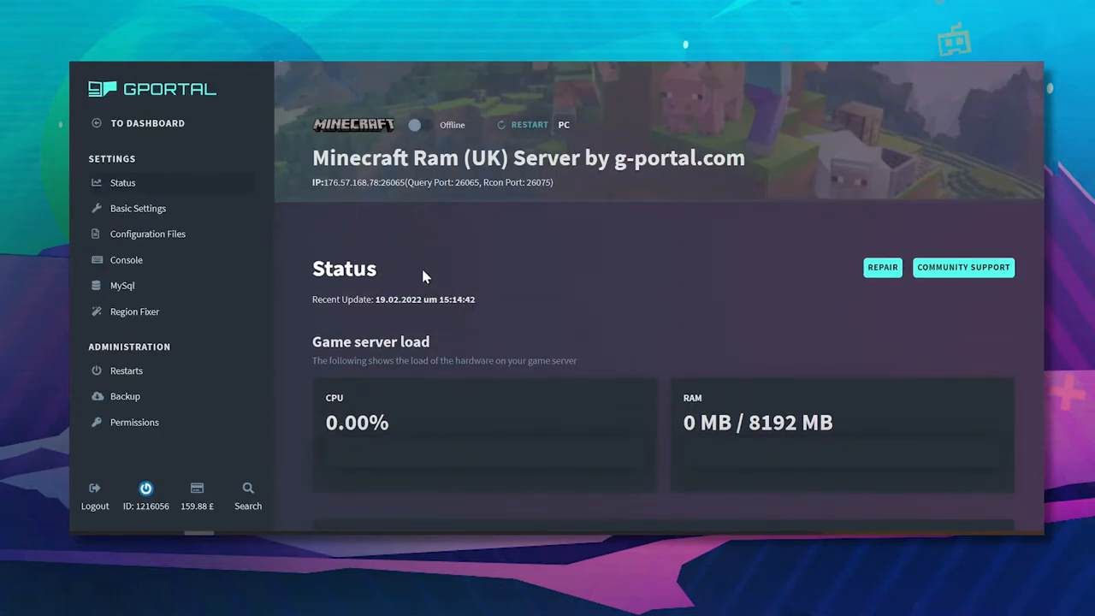
Step: In Basic Settings, set Player slots to 20 and save the server settings
{"action": "left_click", "coordinate": [137, 209]}
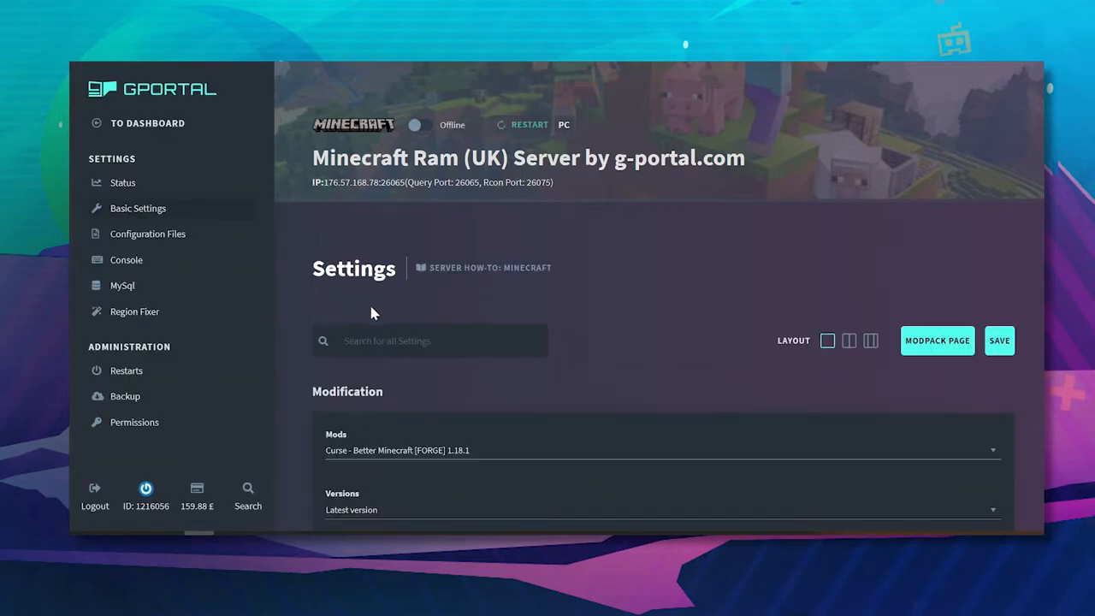
{"action": "scroll", "scroll_direction": "down", "scroll_amount": 3}
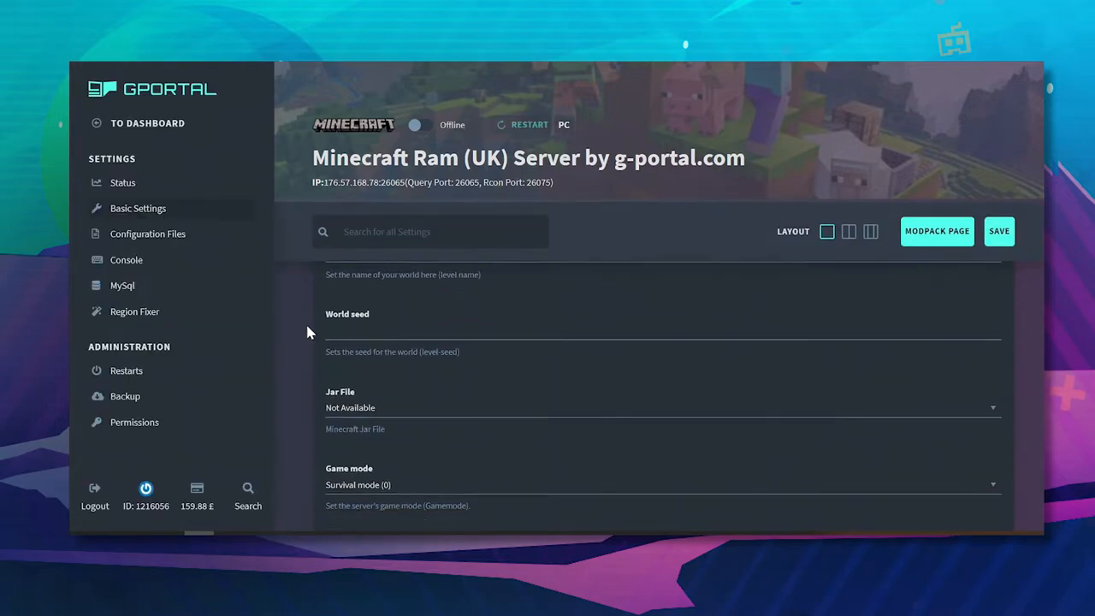
{"action": "scroll", "scroll_direction": "down", "scroll_amount": 3}
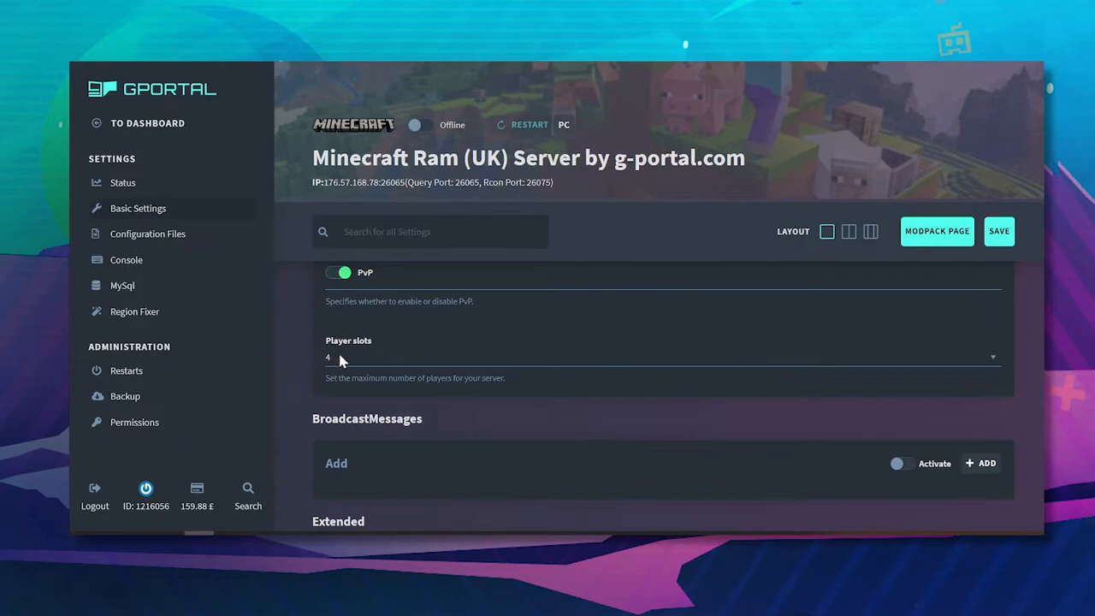
{"action": "mouse_move", "coordinate": [298, 373]}
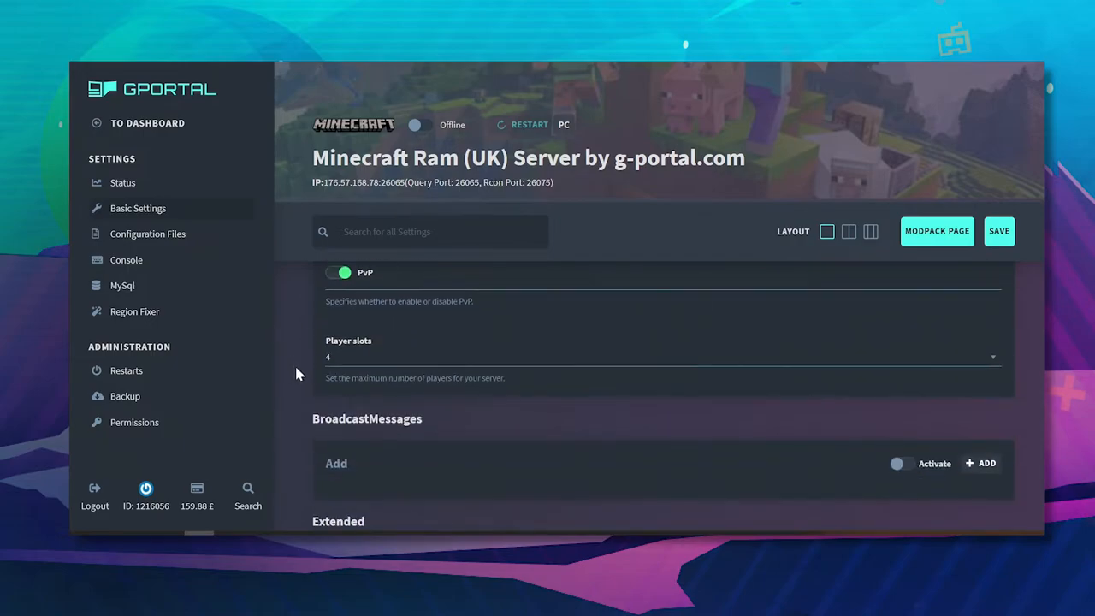
{"action": "left_click", "coordinate": [659, 357]}
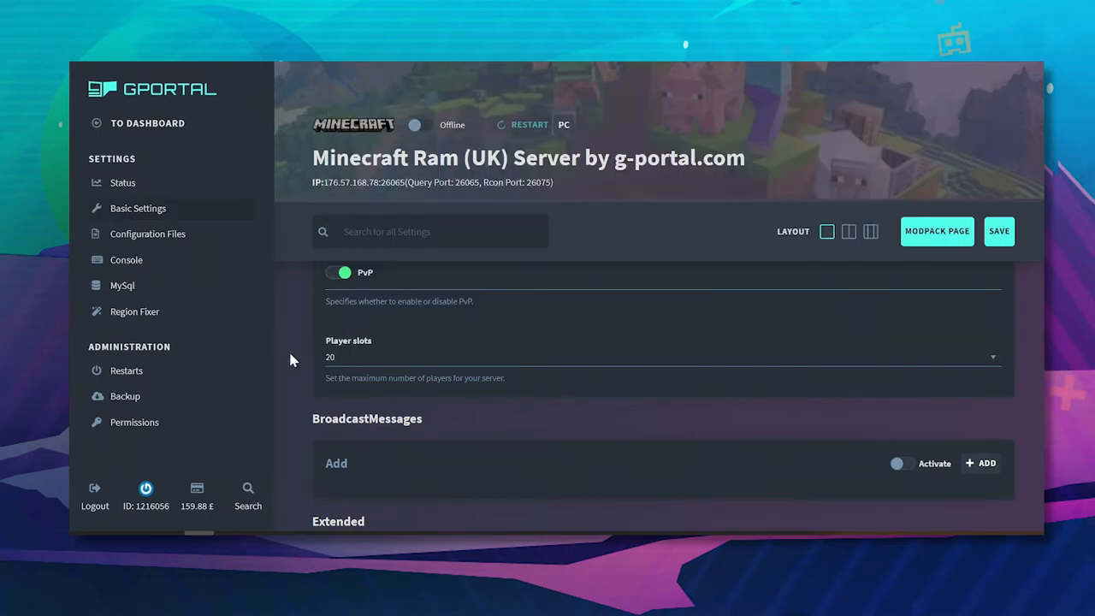
{"action": "left_click", "coordinate": [999, 231]}
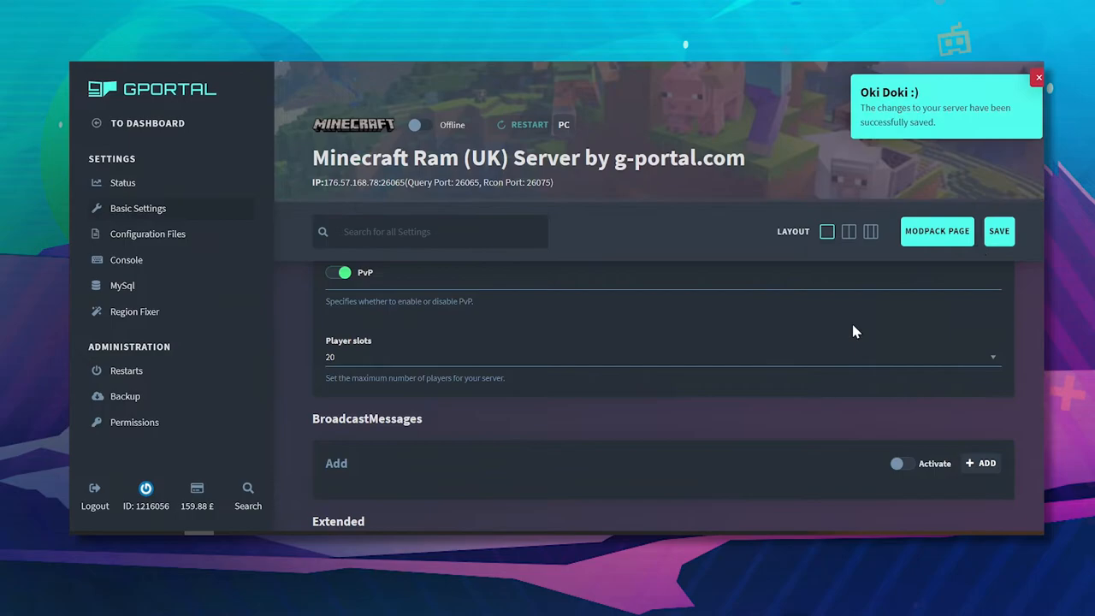
{"action": "scroll", "scroll_direction": "up", "scroll_amount": 3}
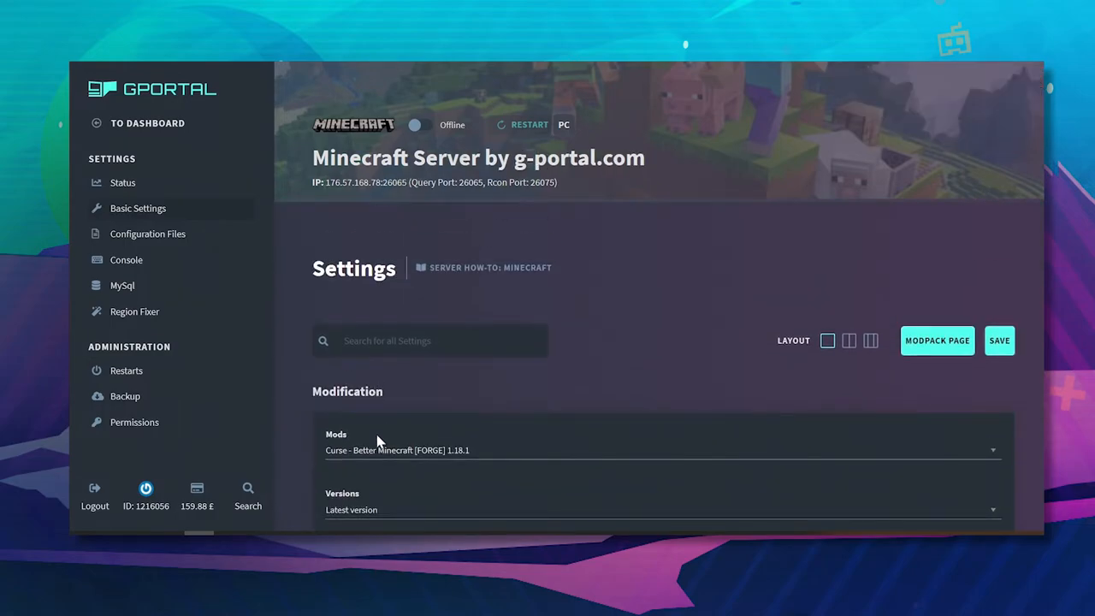
{"action": "left_click", "coordinate": [659, 448]}
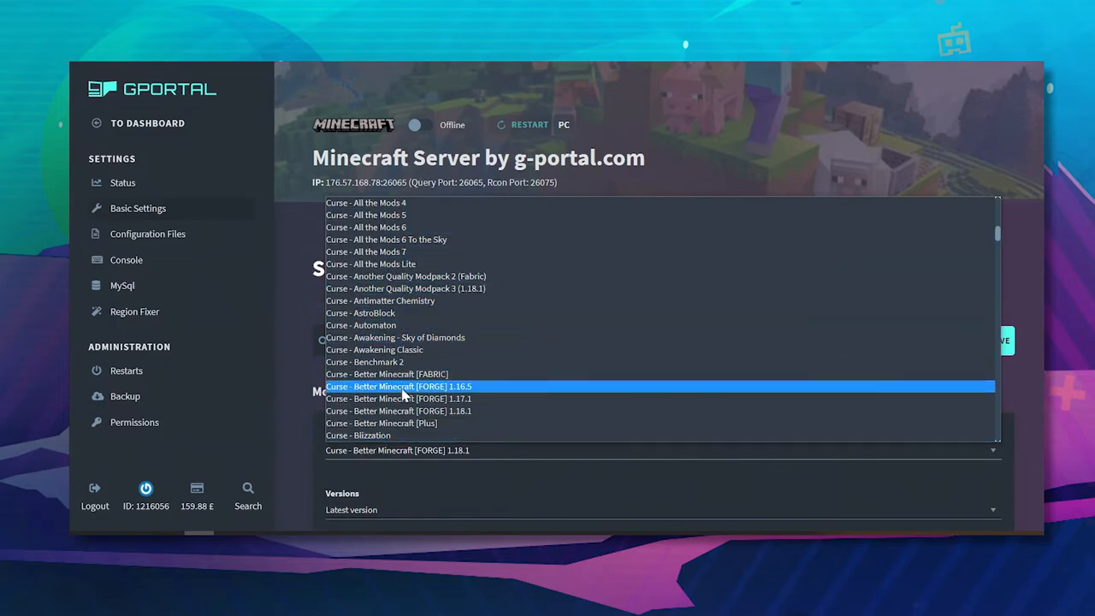
{"action": "scroll", "scroll_direction": "down", "scroll_amount": 3}
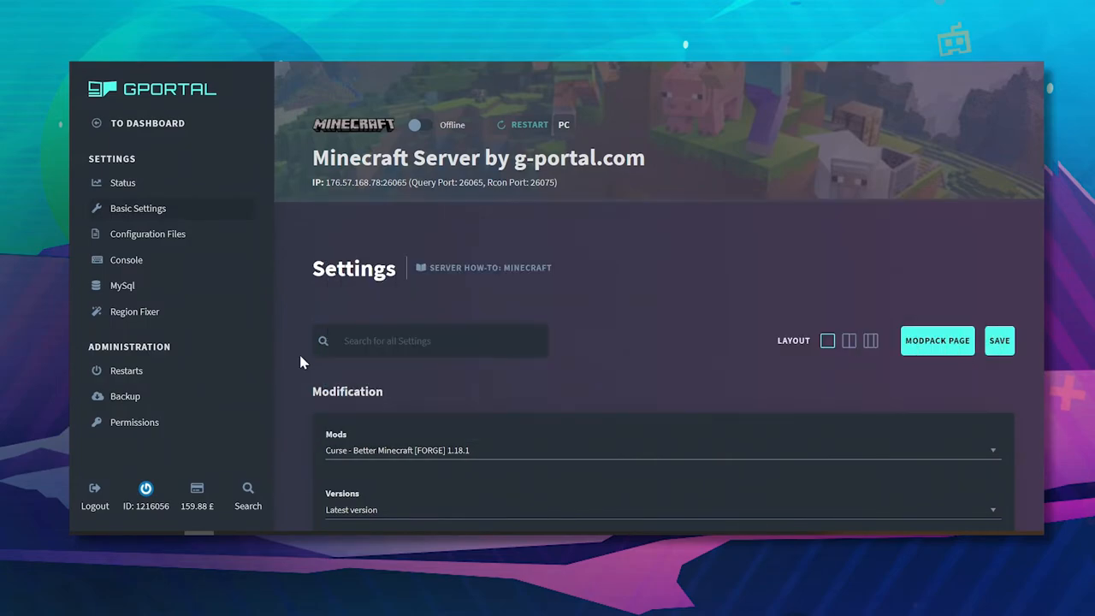
{"action": "mouse_move", "coordinate": [190, 94]}
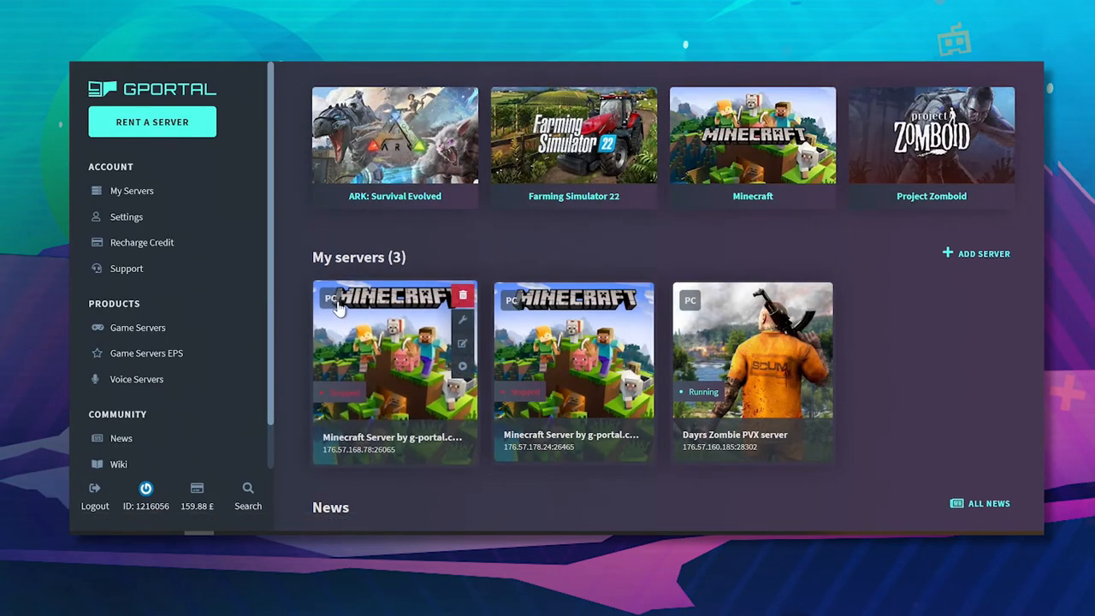
{"action": "mouse_move", "coordinate": [461, 342]}
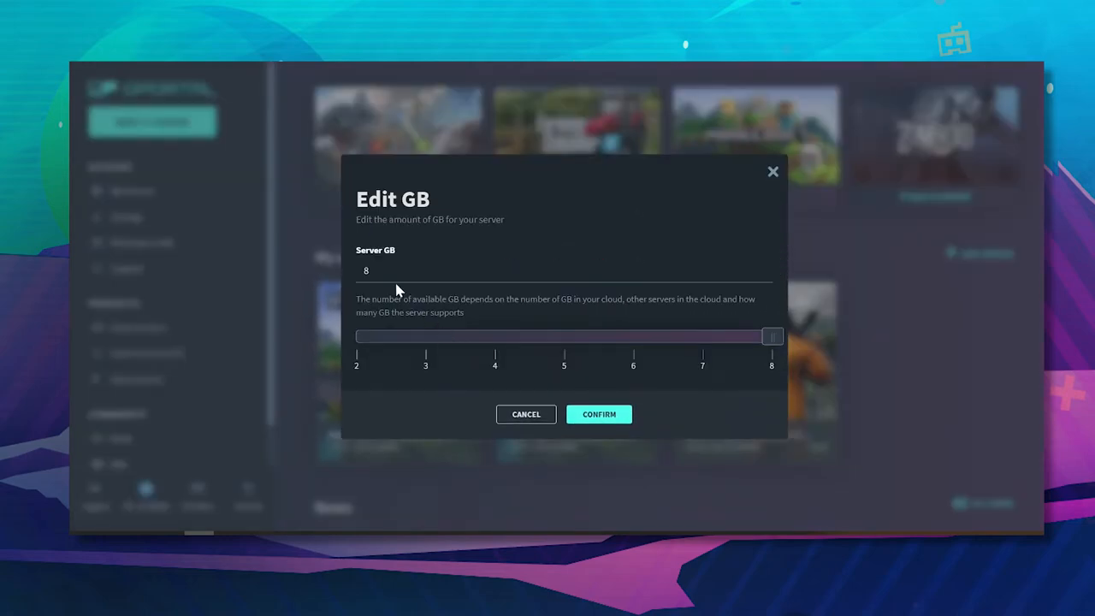
{"action": "mouse_move", "coordinate": [670, 334]}
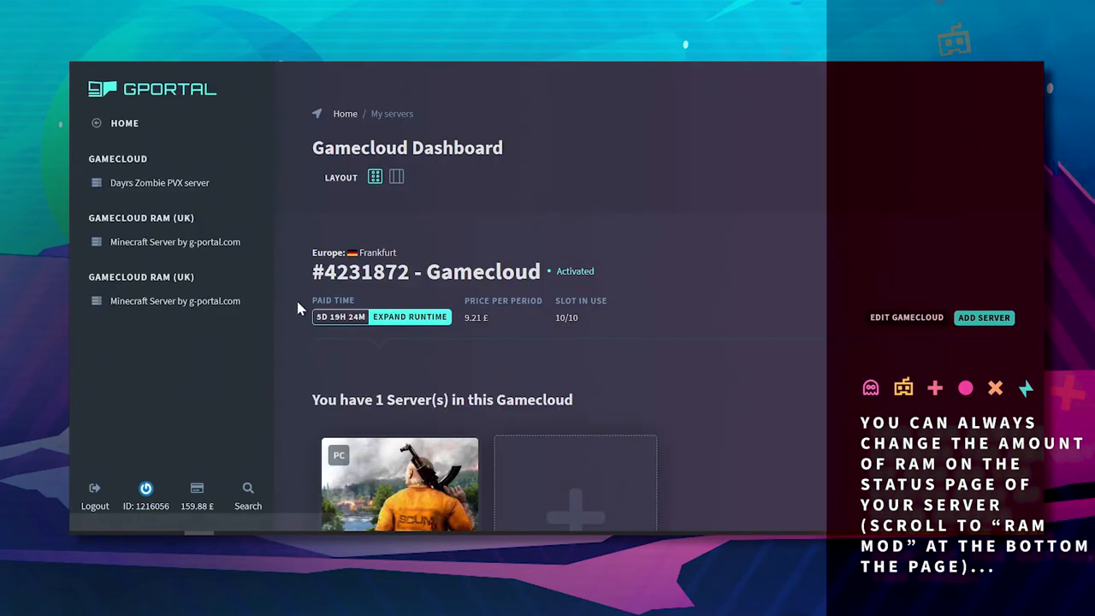
Step: Edit the RAM (UK) gamecloud and try the memory slider up to 18 GB
{"action": "scroll", "scroll_direction": "down", "scroll_amount": 3}
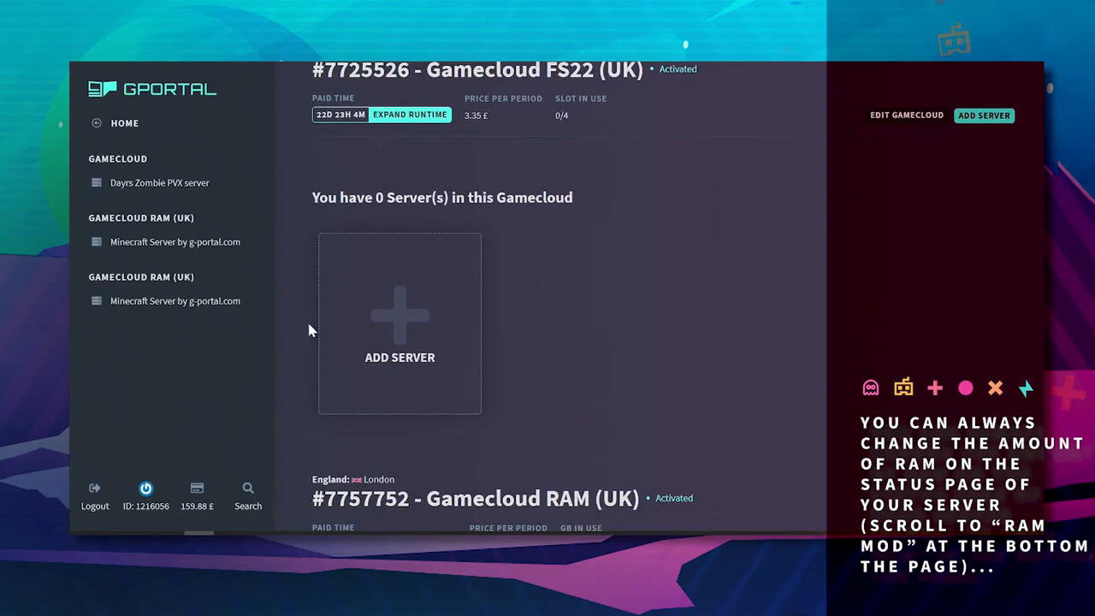
{"action": "scroll", "scroll_direction": "down", "scroll_amount": 3}
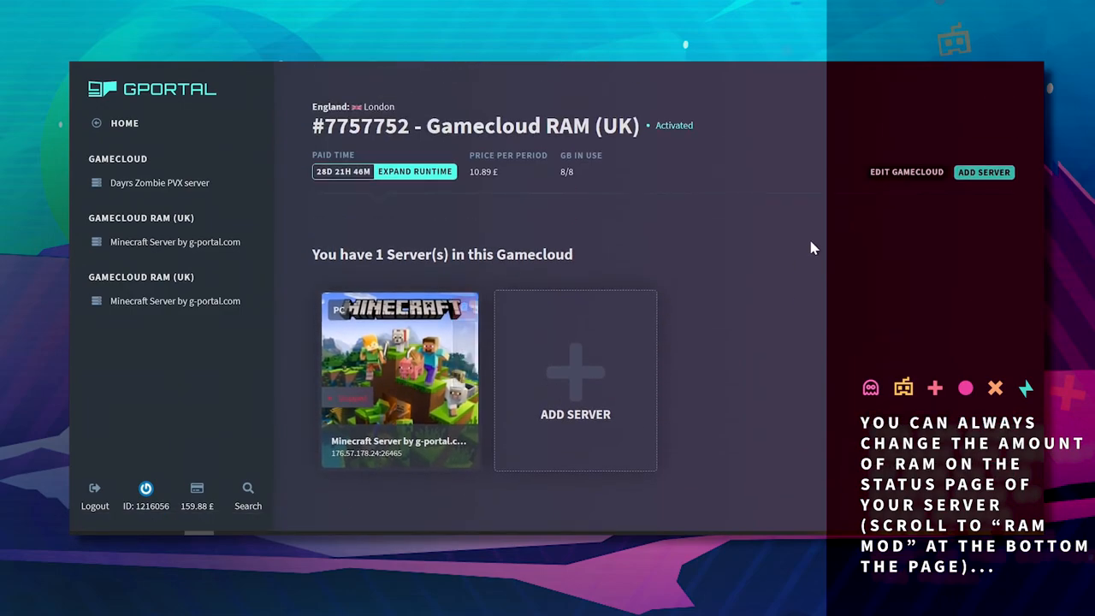
{"action": "left_click", "coordinate": [906, 171]}
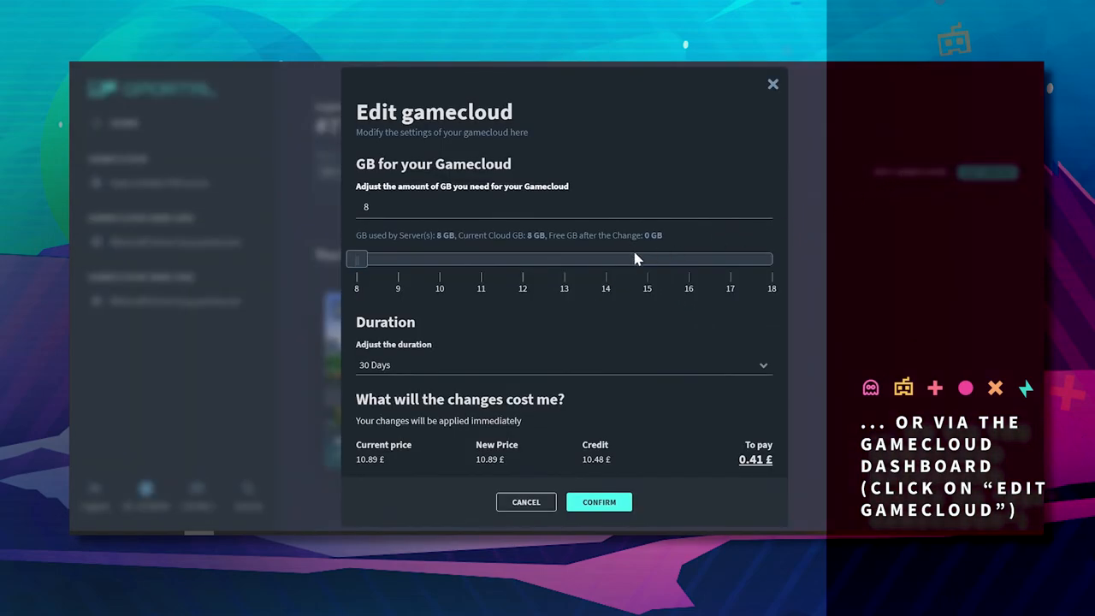
{"action": "left_click_drag", "start_coordinate": [355, 259], "coordinate": [396, 258]}
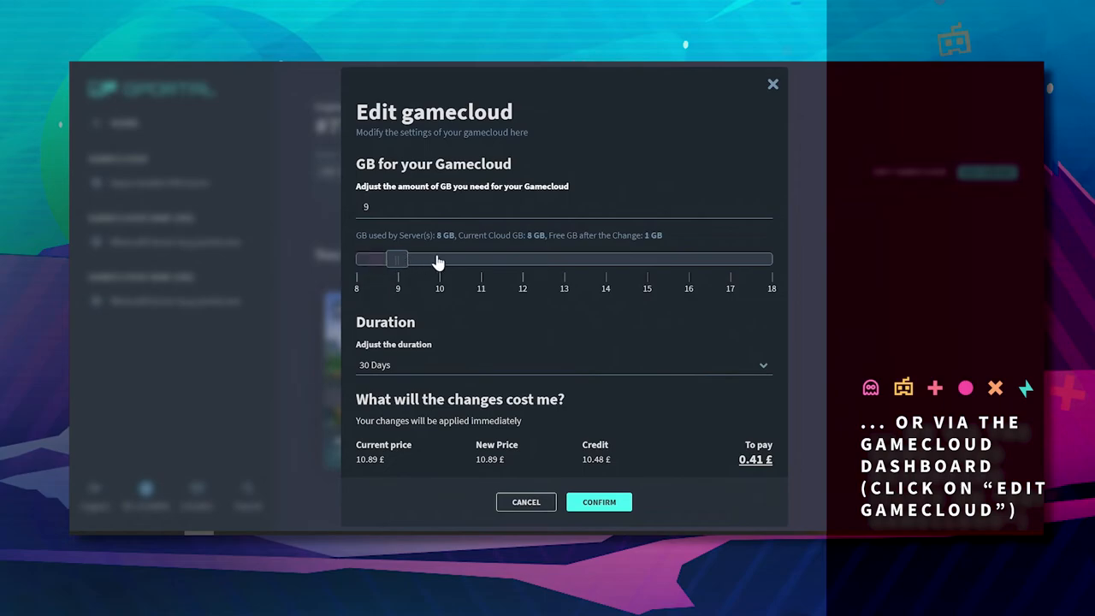
{"action": "left_click_drag", "start_coordinate": [397, 259], "coordinate": [759, 258]}
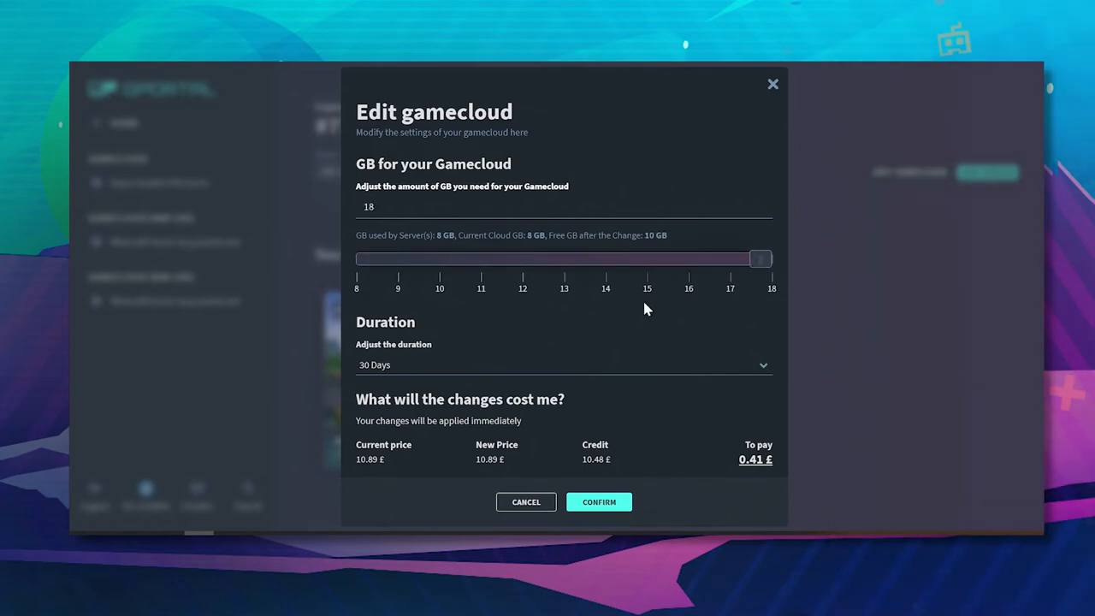
Step: Set the rental duration to 3 Days and return the memory to 8 GB
{"action": "left_click", "coordinate": [565, 365]}
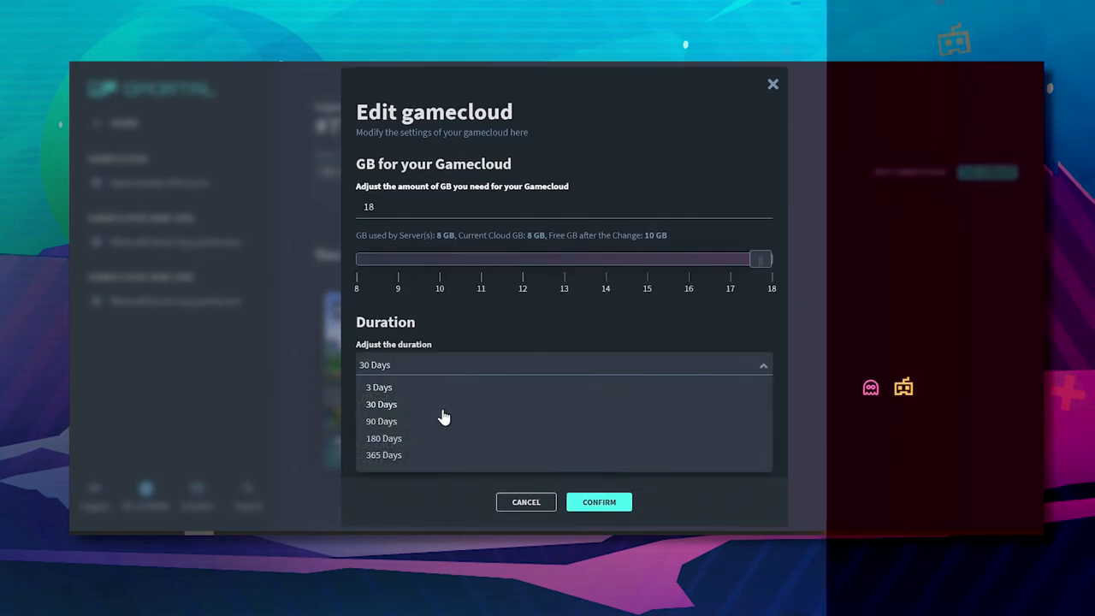
{"action": "left_click", "coordinate": [380, 387]}
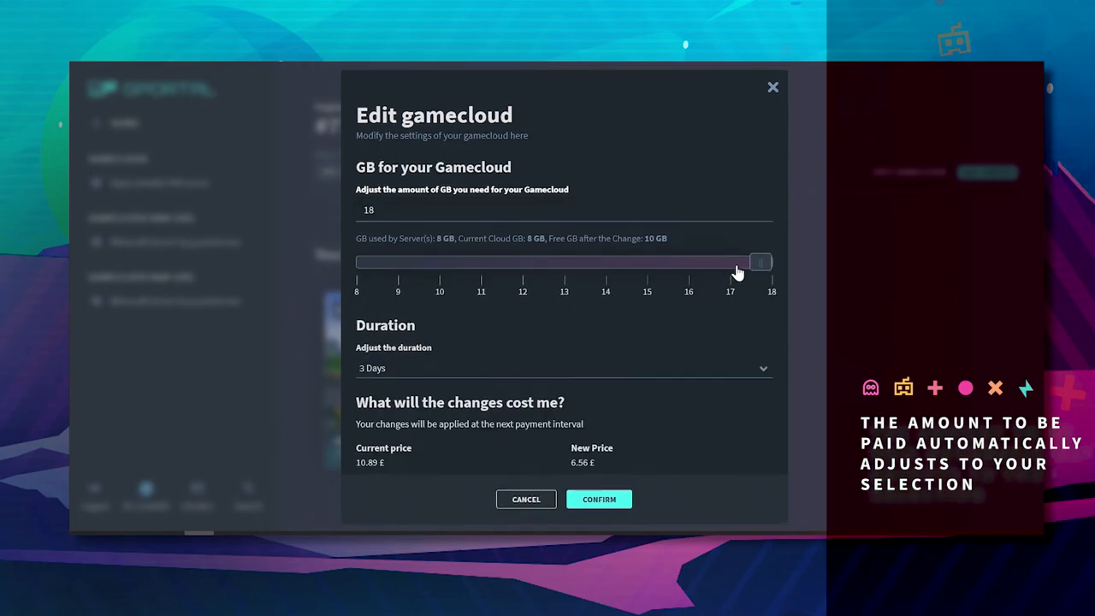
{"action": "left_click_drag", "start_coordinate": [739, 262], "coordinate": [356, 262]}
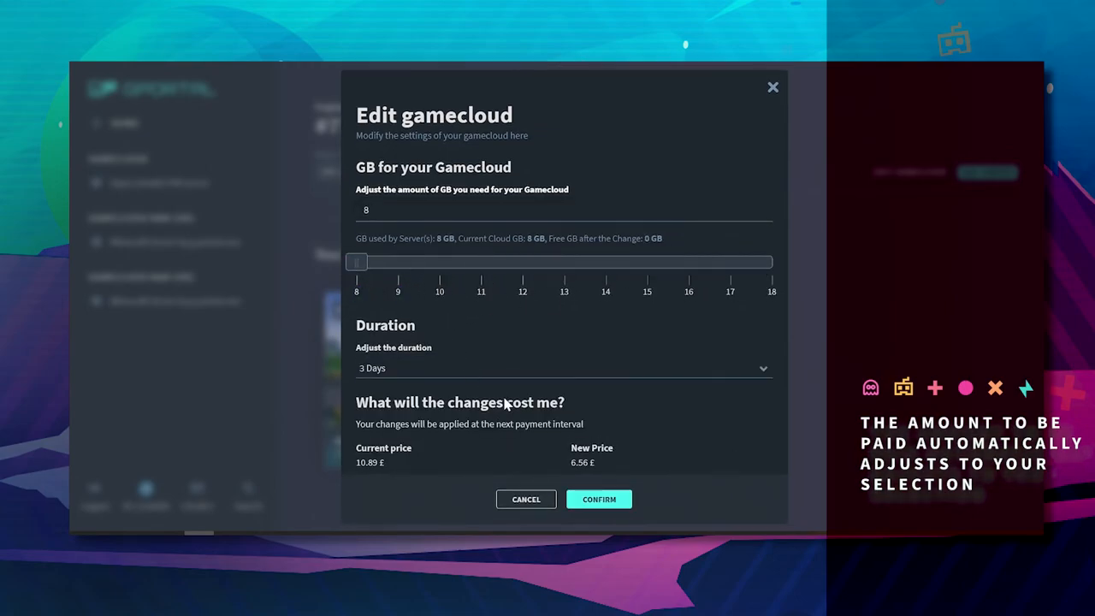